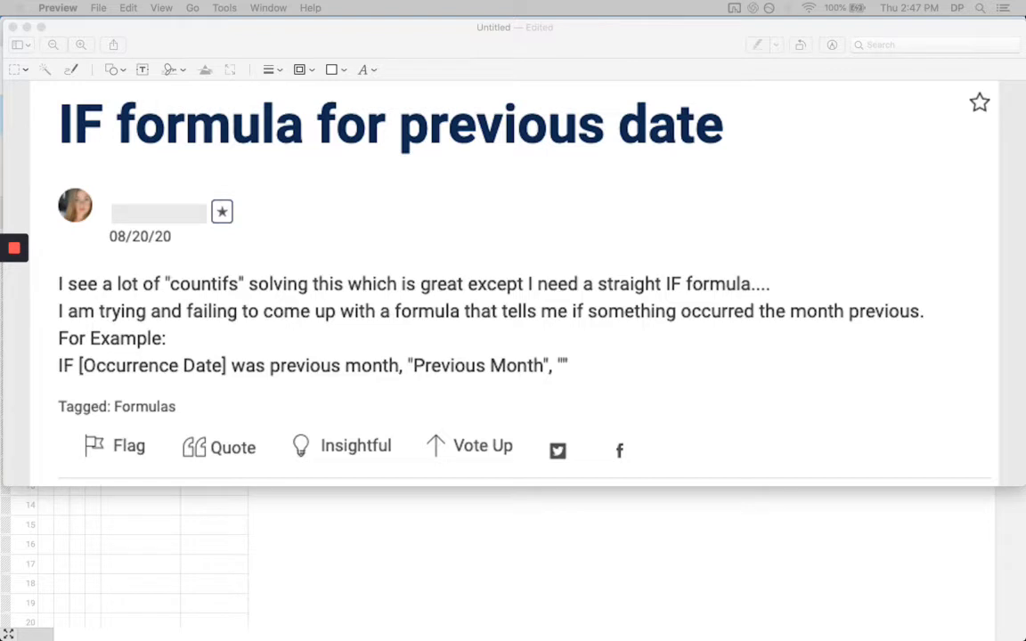
mouse_move(176, 87)
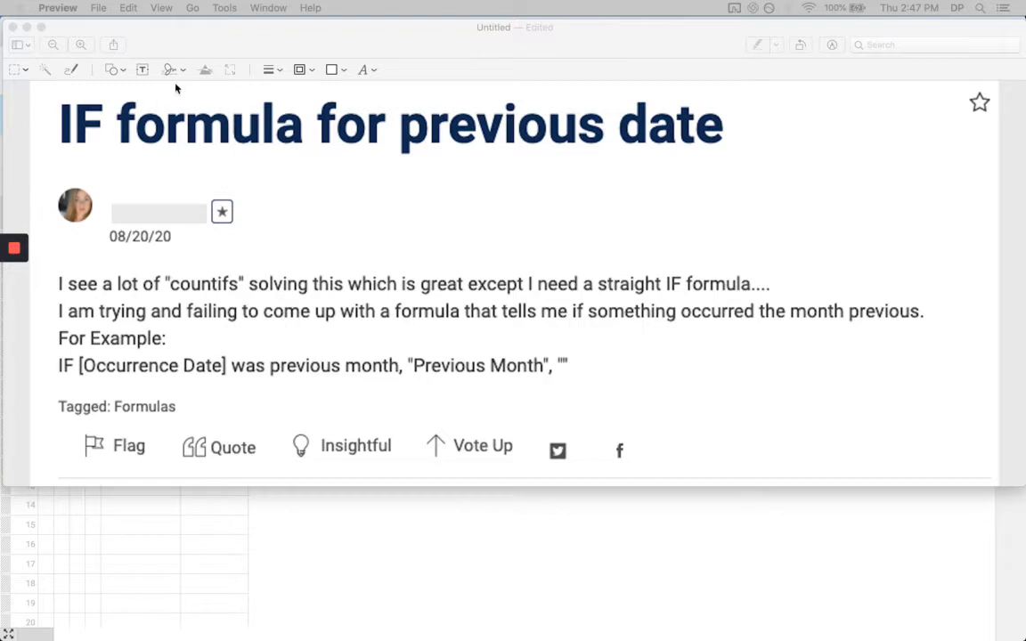
mouse_move(278, 293)
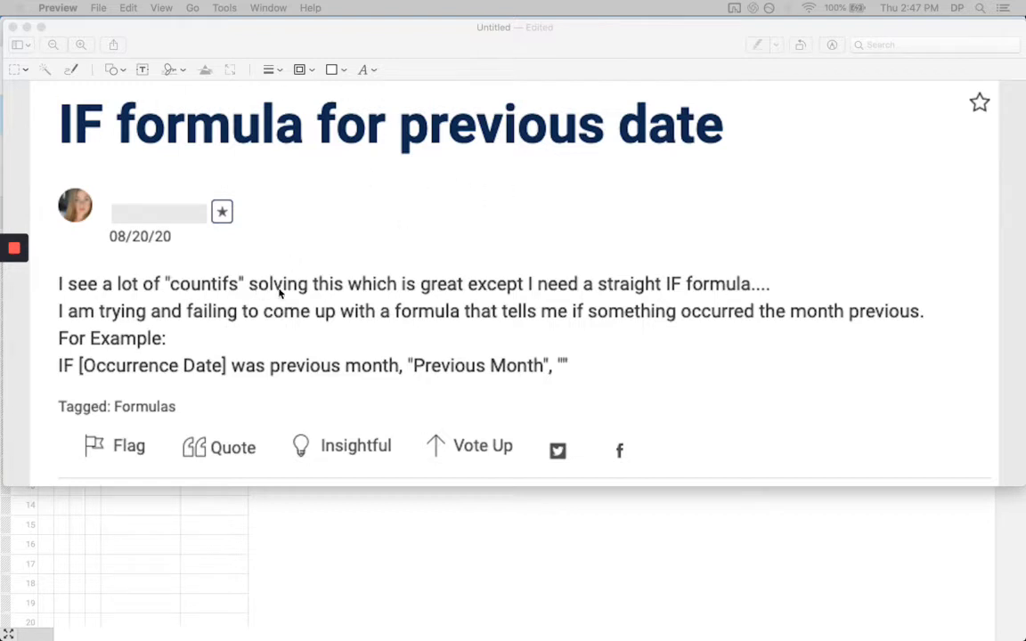
mouse_move(597, 203)
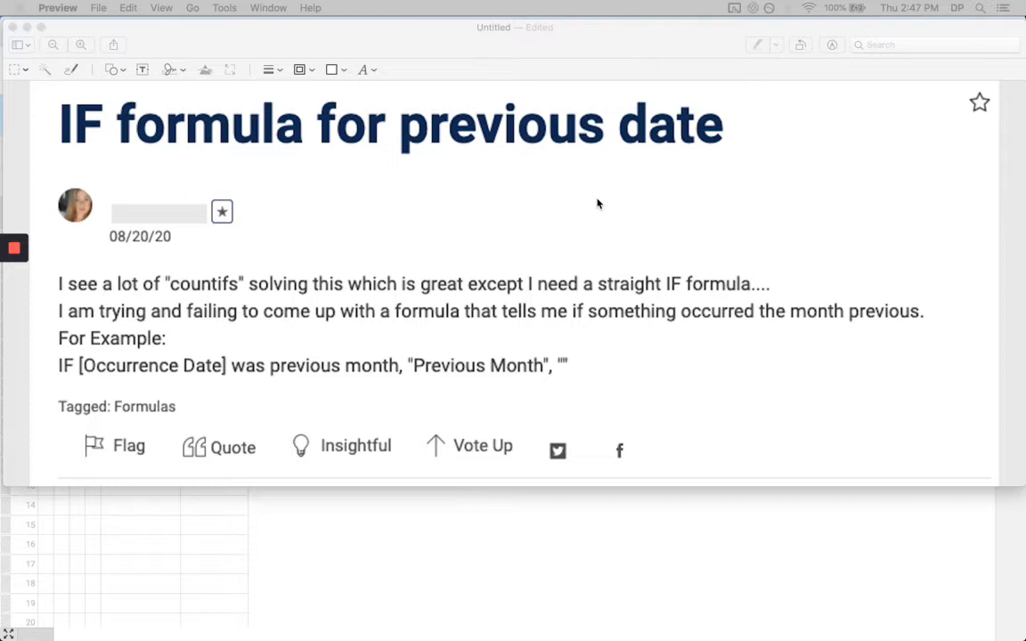
mouse_move(351, 319)
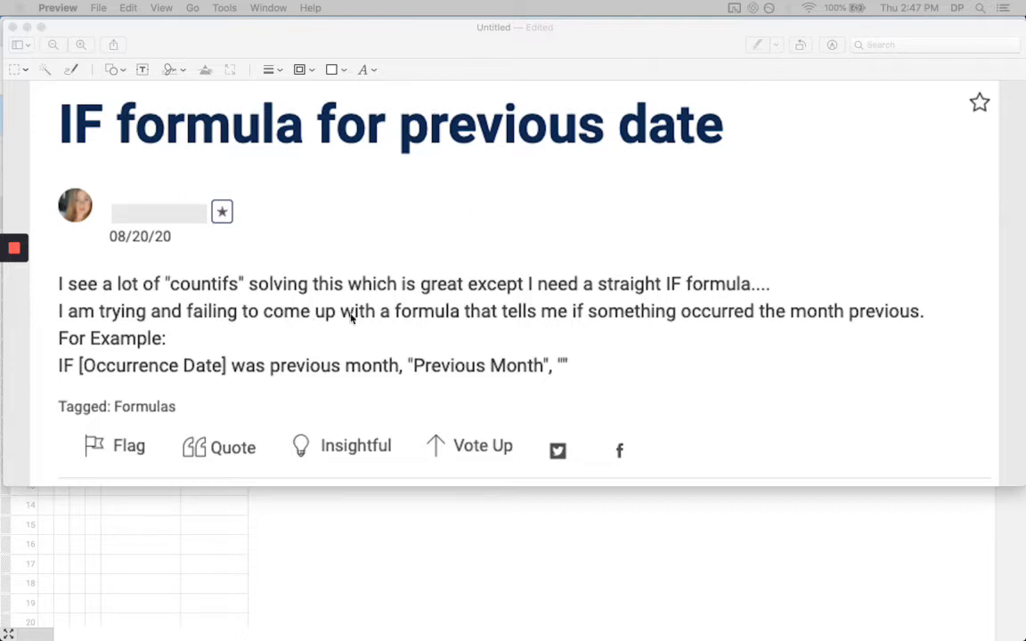
mouse_move(677, 283)
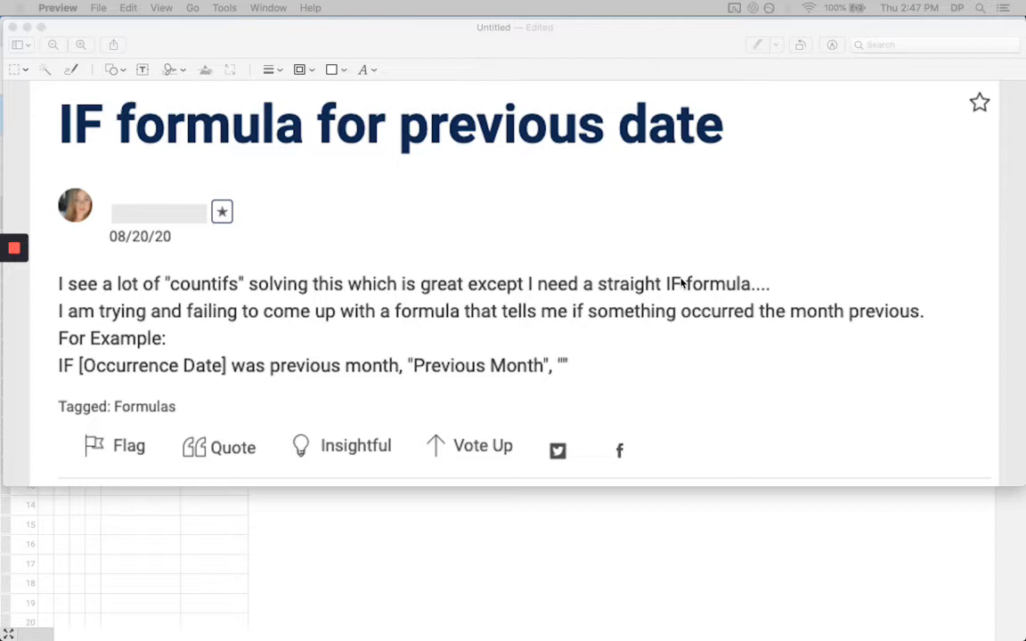
mouse_move(73, 370)
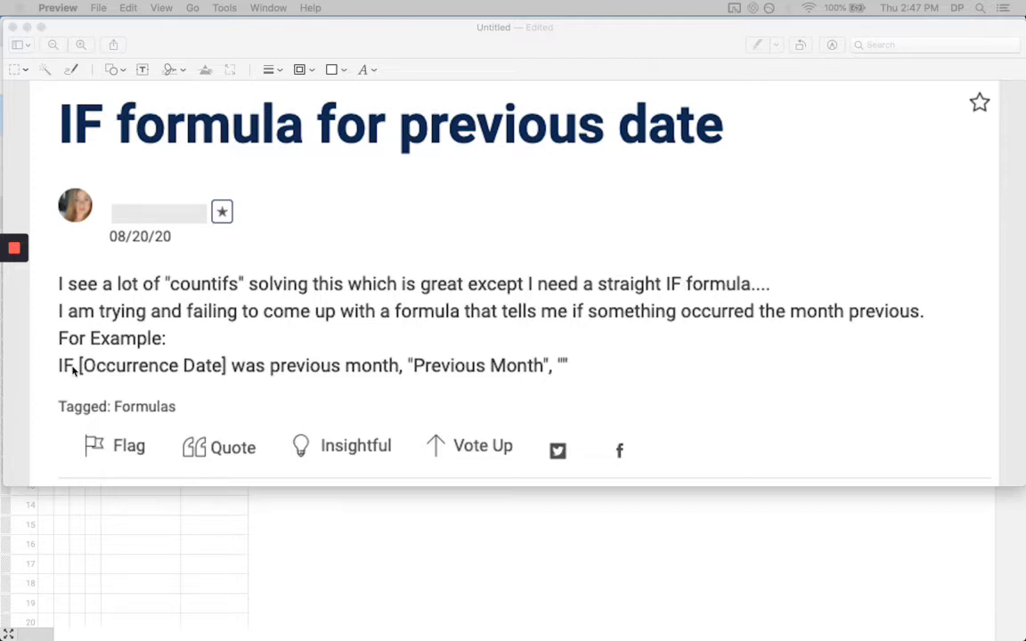
mouse_move(453, 372)
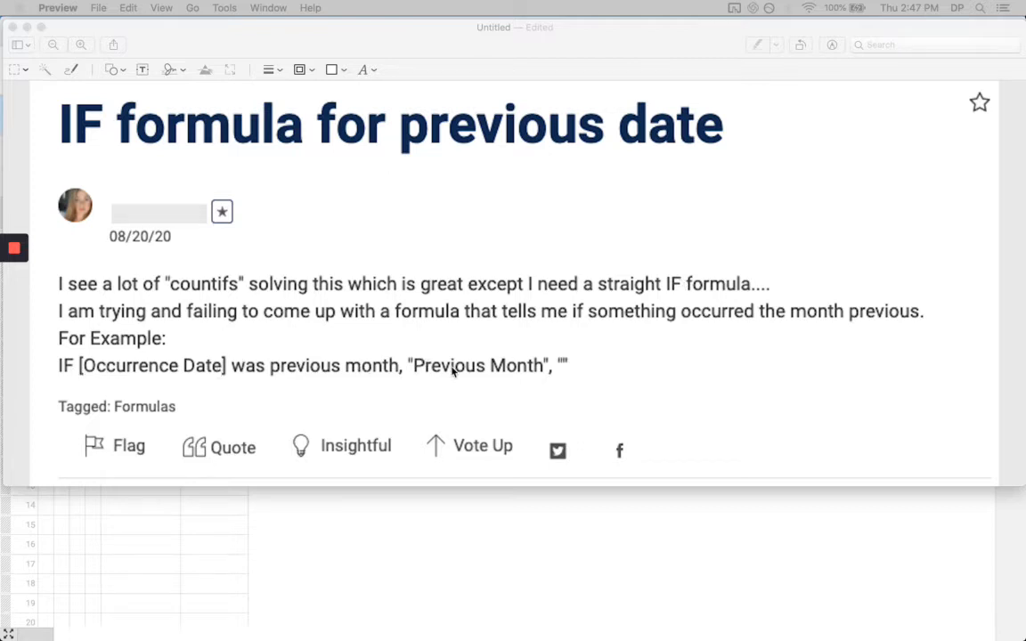
mouse_move(440, 354)
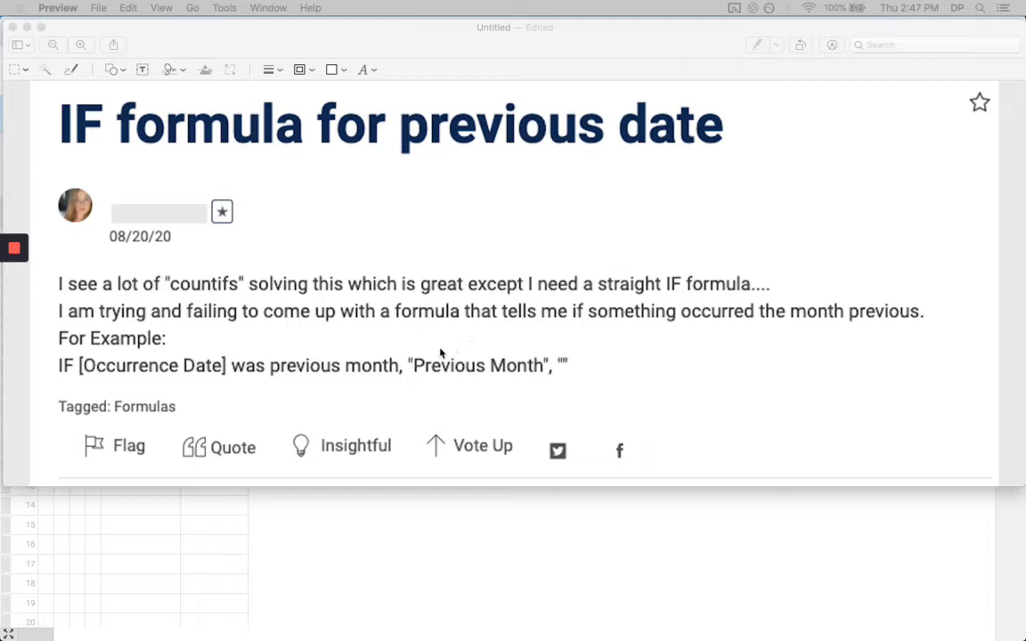
mouse_move(426, 521)
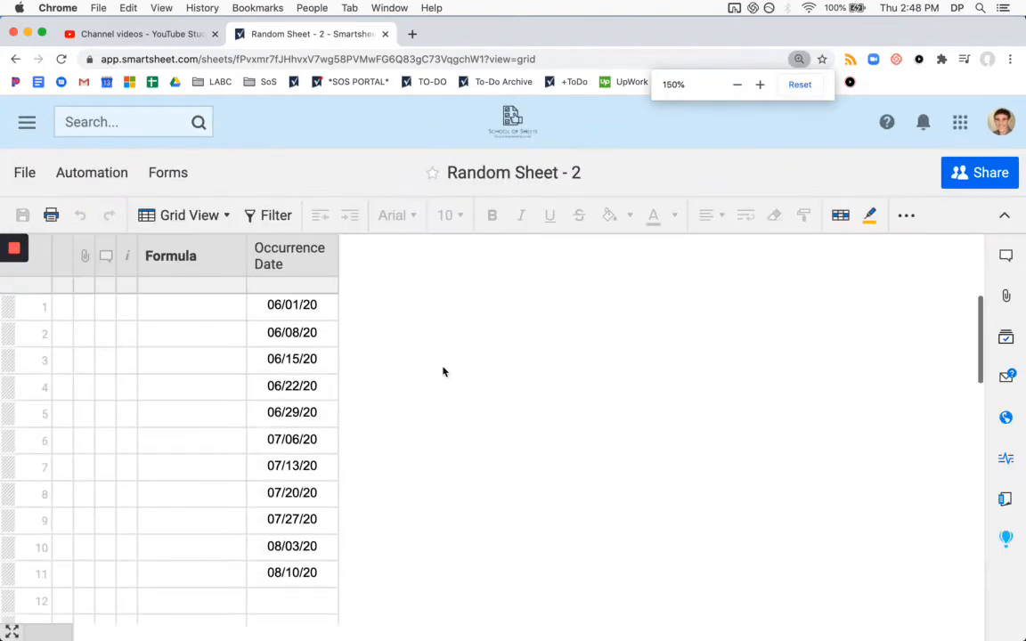
Open the Sheet Summary pane for Random Sheet - 2.
click(736, 85)
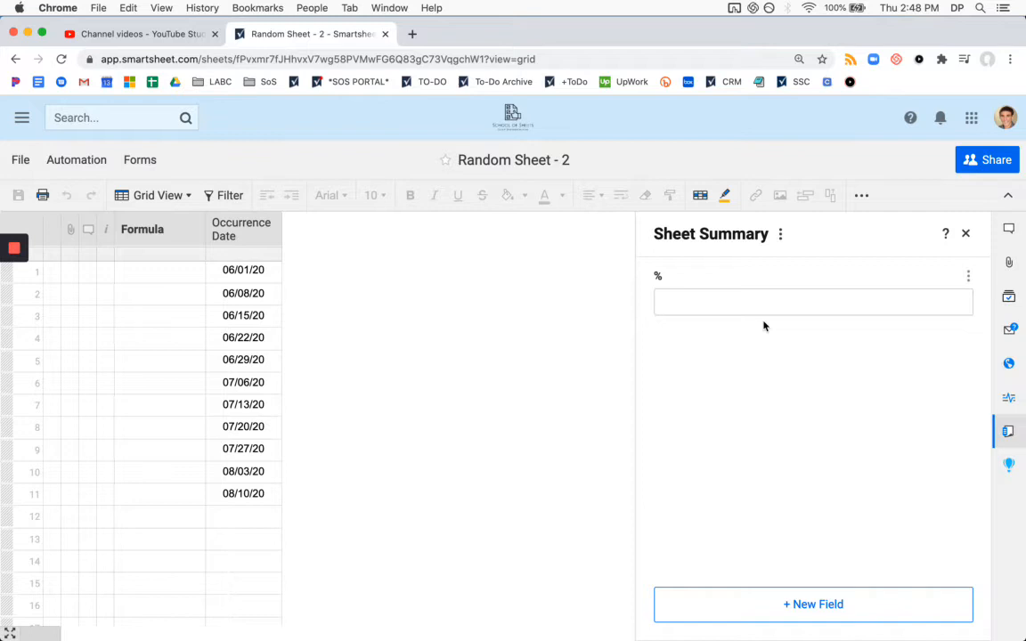
Enter =TODAY() in the summary field and make it a Date field named Today.
text(=today)
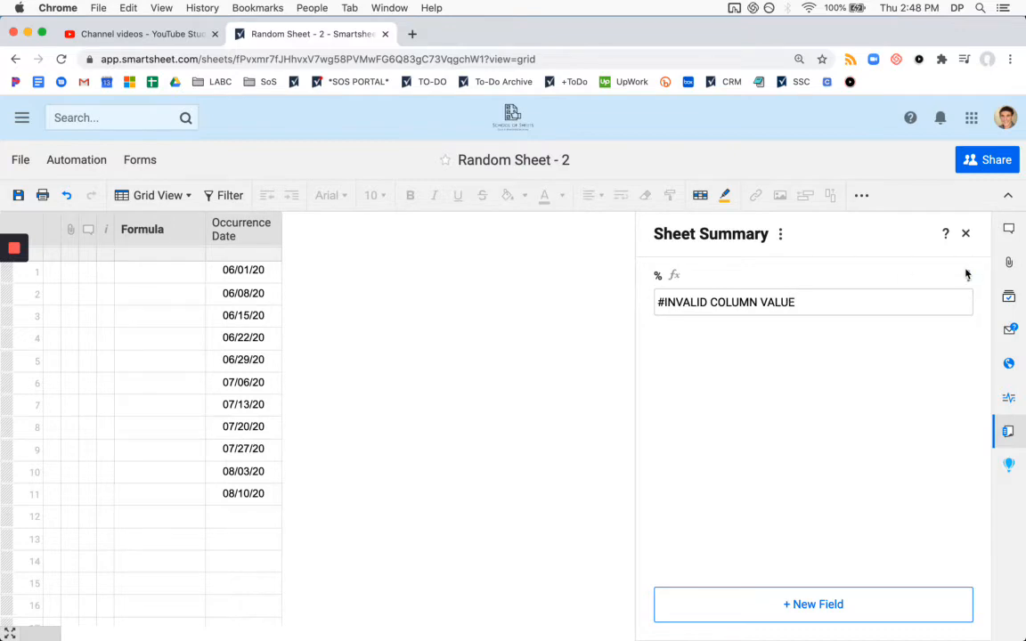
click(780, 233)
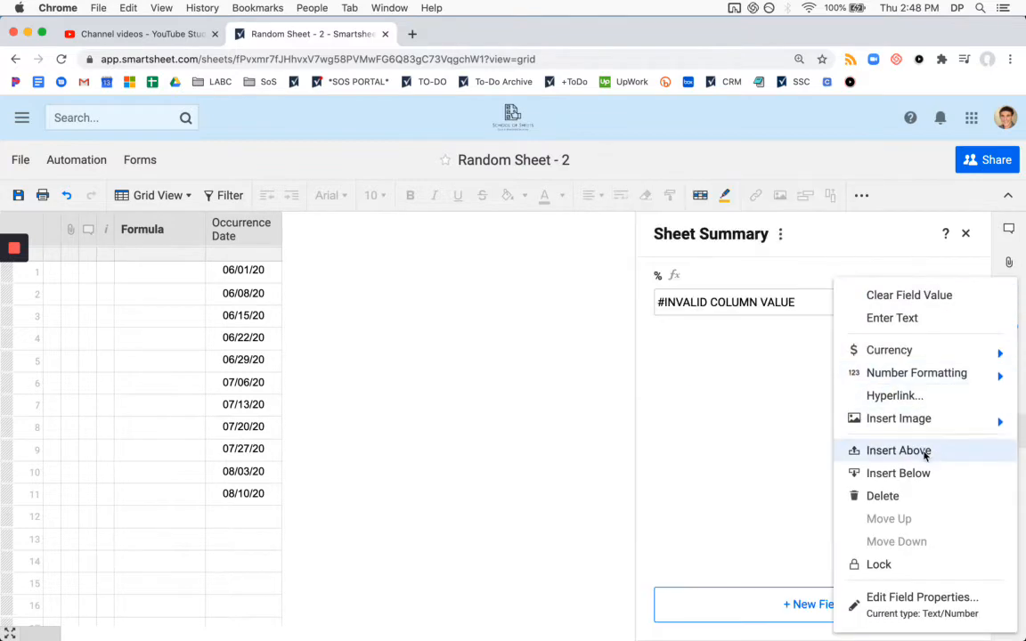
mouse_move(938, 486)
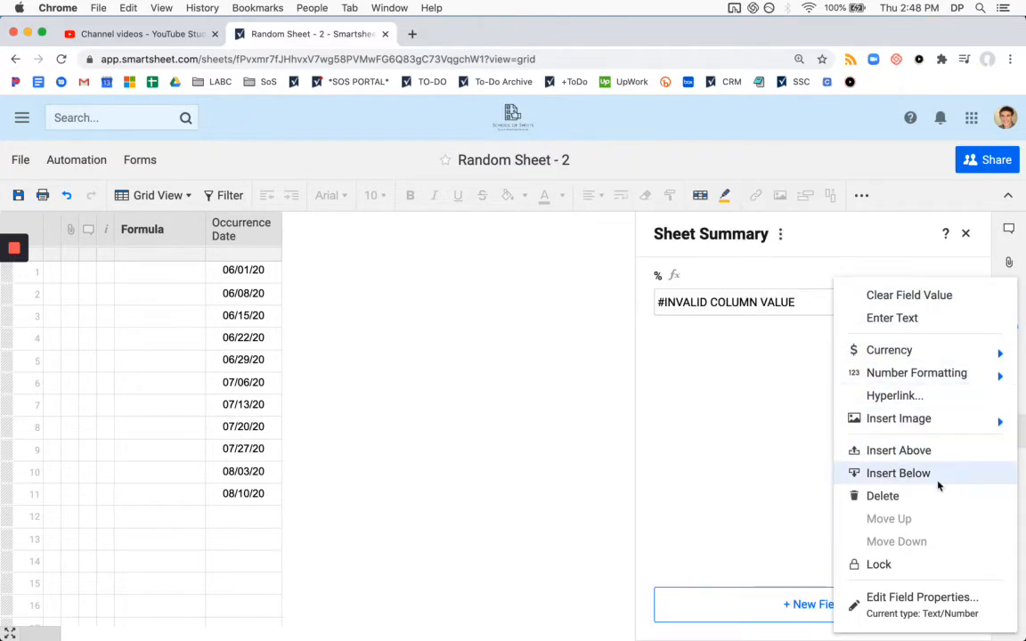
mouse_move(960, 333)
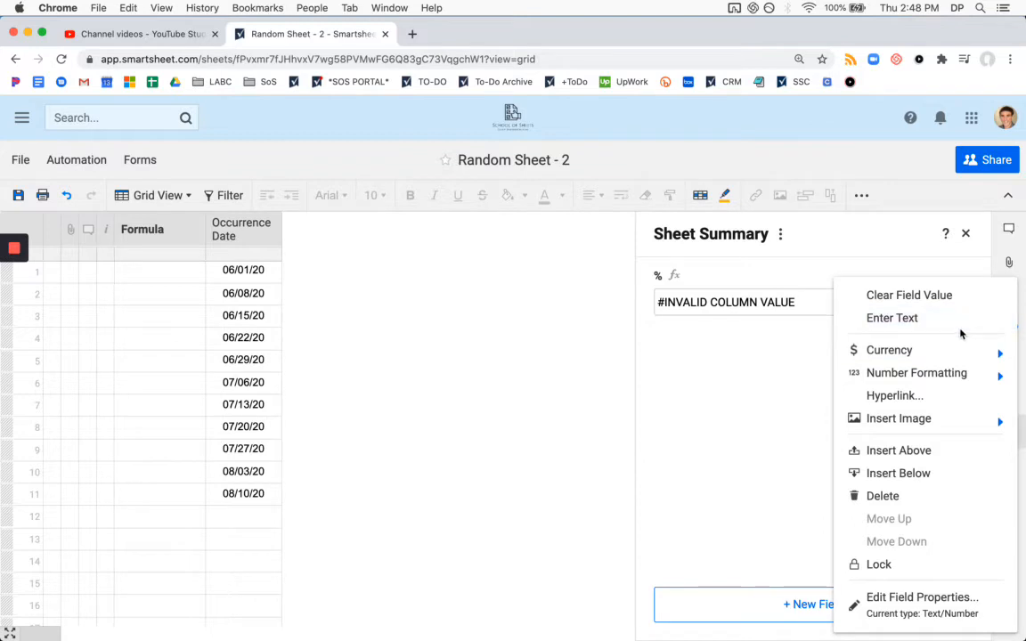
mouse_move(922, 597)
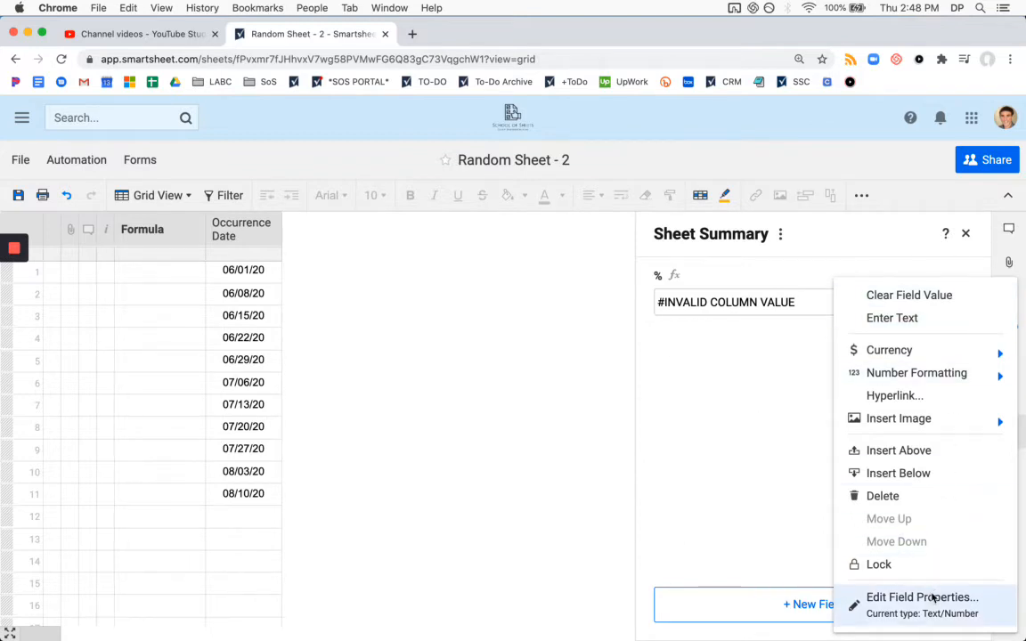
click(923, 597)
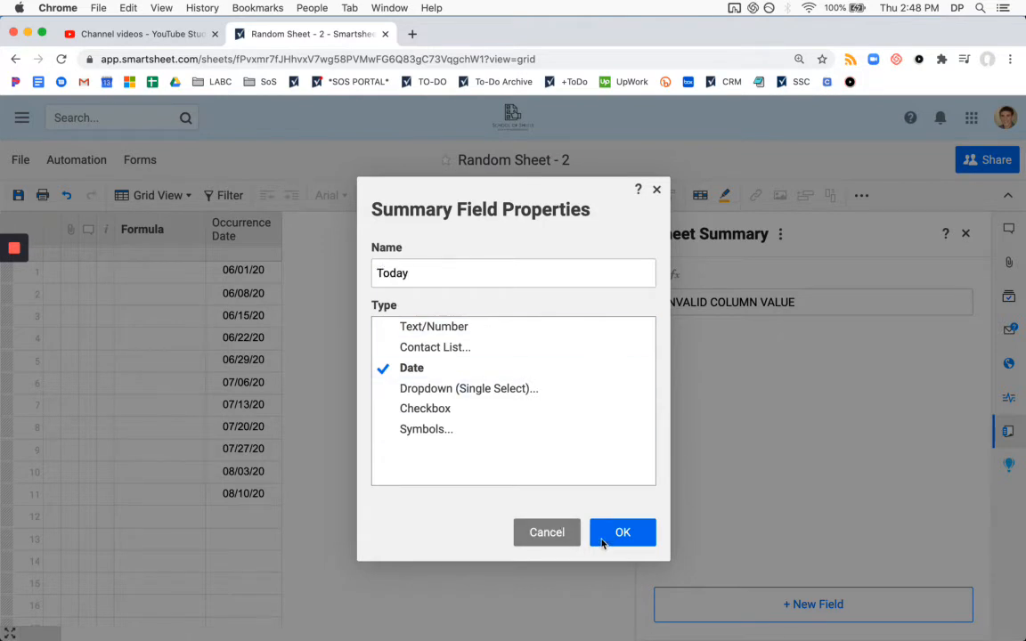
click(622, 531)
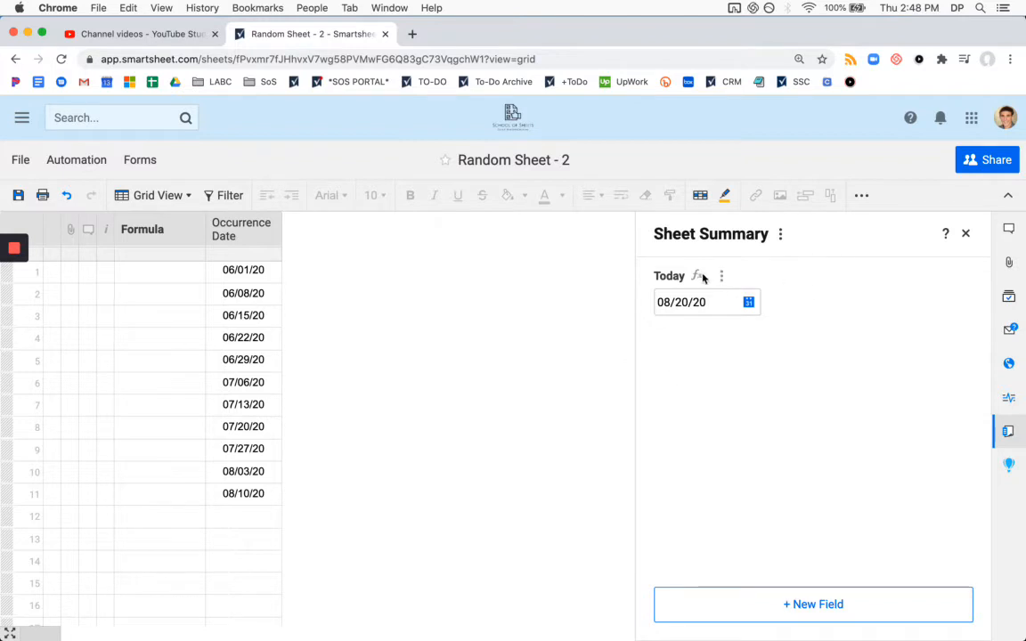
mouse_move(612, 344)
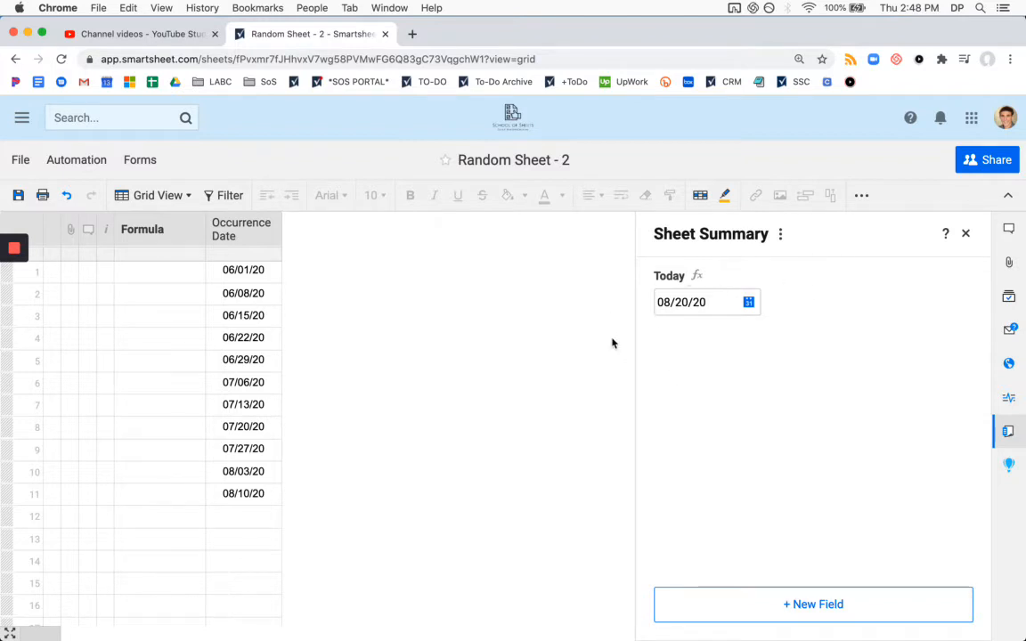
Highlight the July occurrence dates in rows 6–9, then widen the Formula column.
click(243, 270)
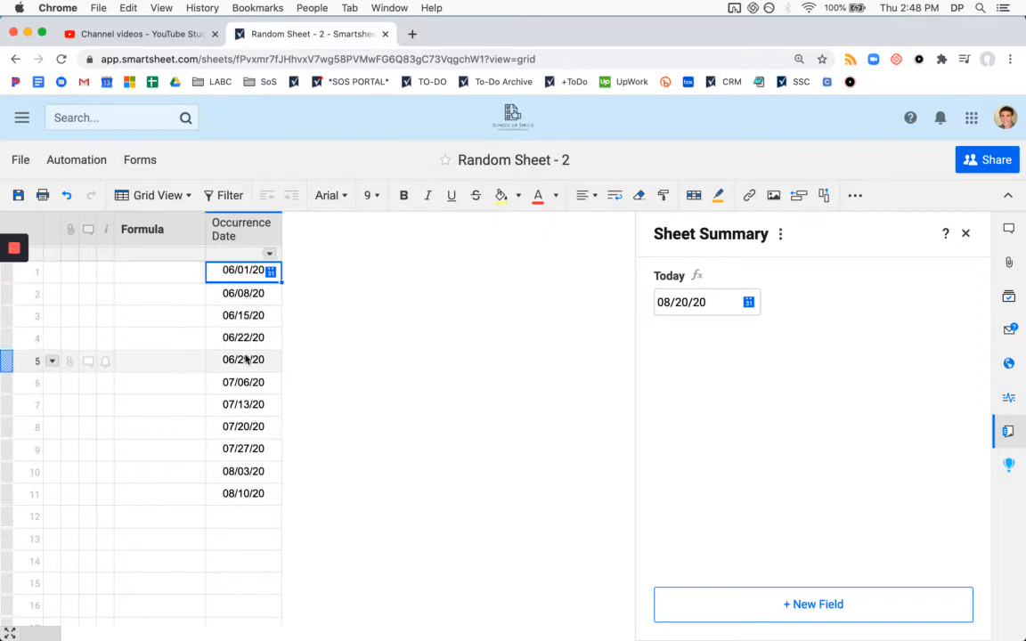
drag(243, 382, 243, 448)
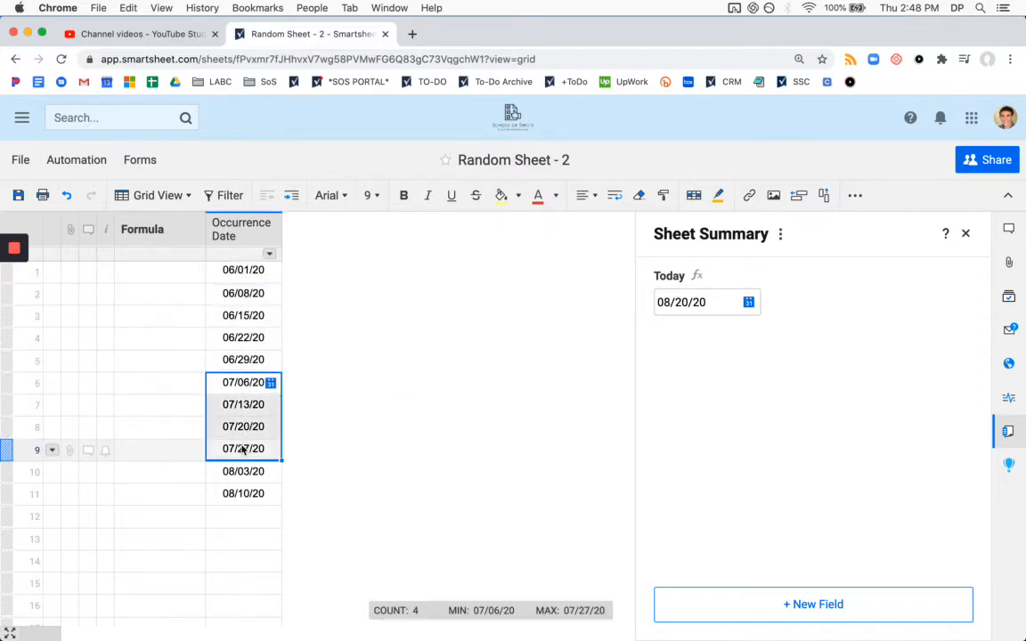
click(159, 382)
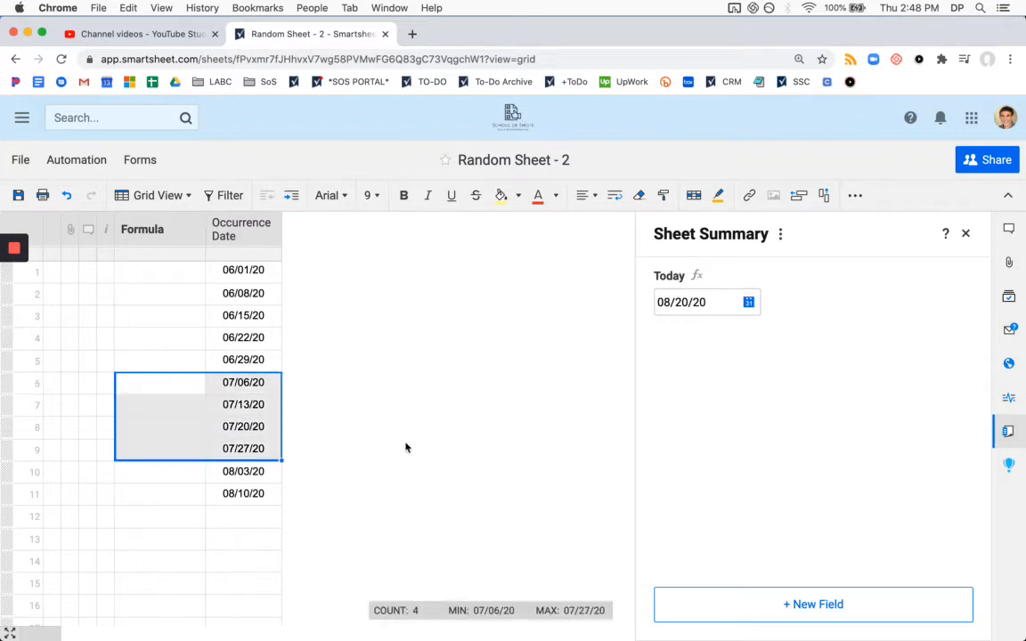
mouse_move(411, 464)
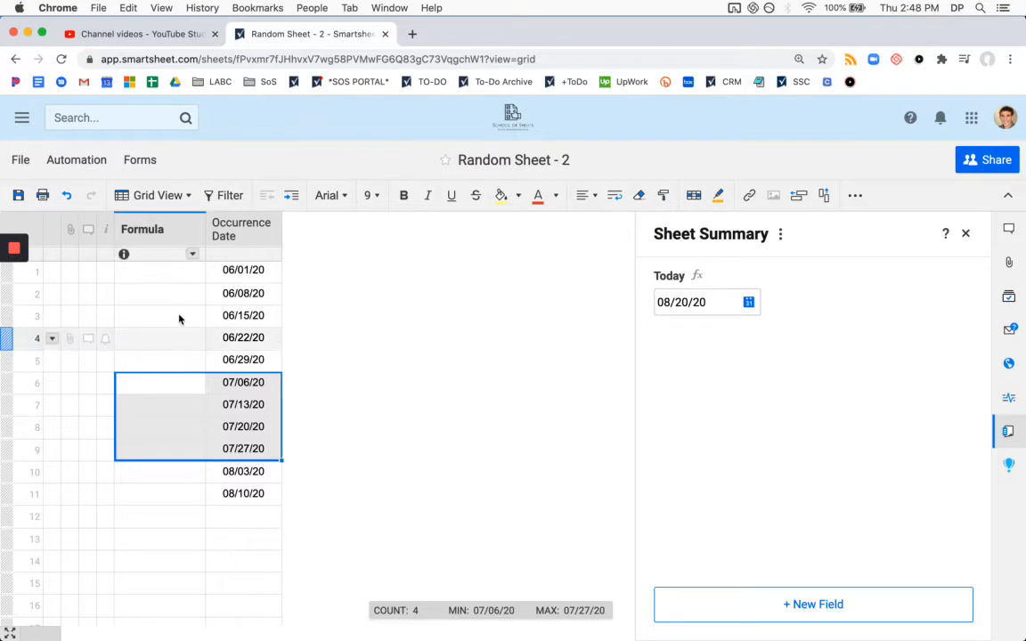
click(160, 271)
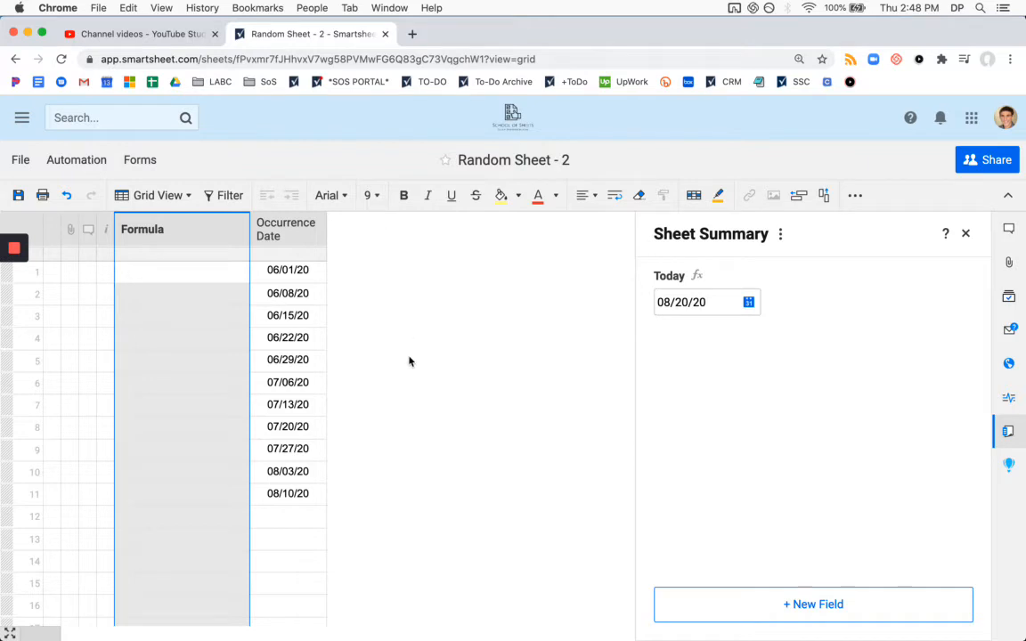
Test =MONTH(TODAY()) in Formula row 1, then restart the cell as =IF.
click(182, 274)
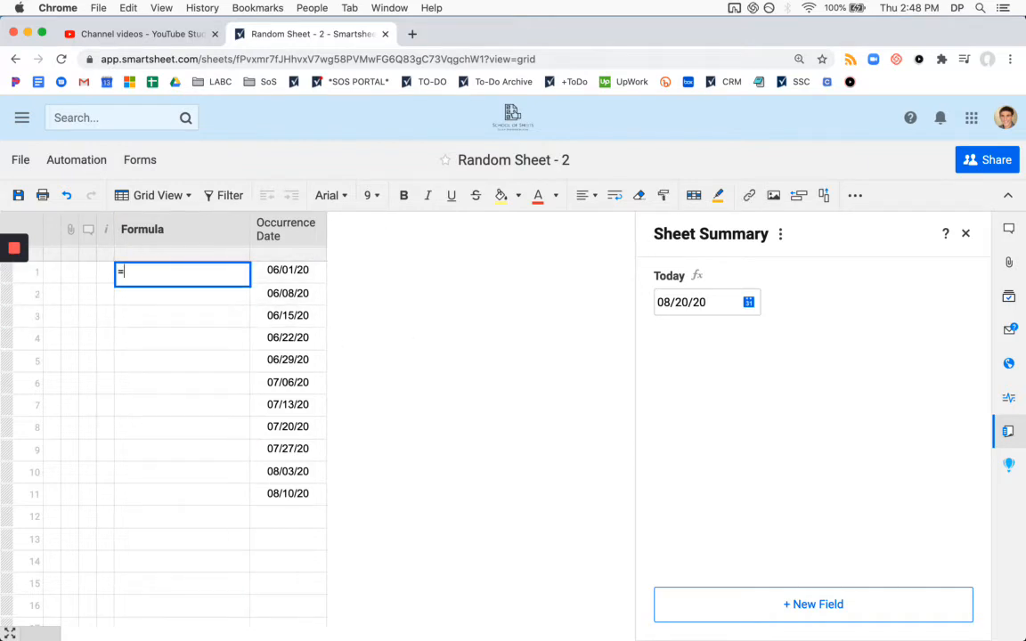
text(IF()
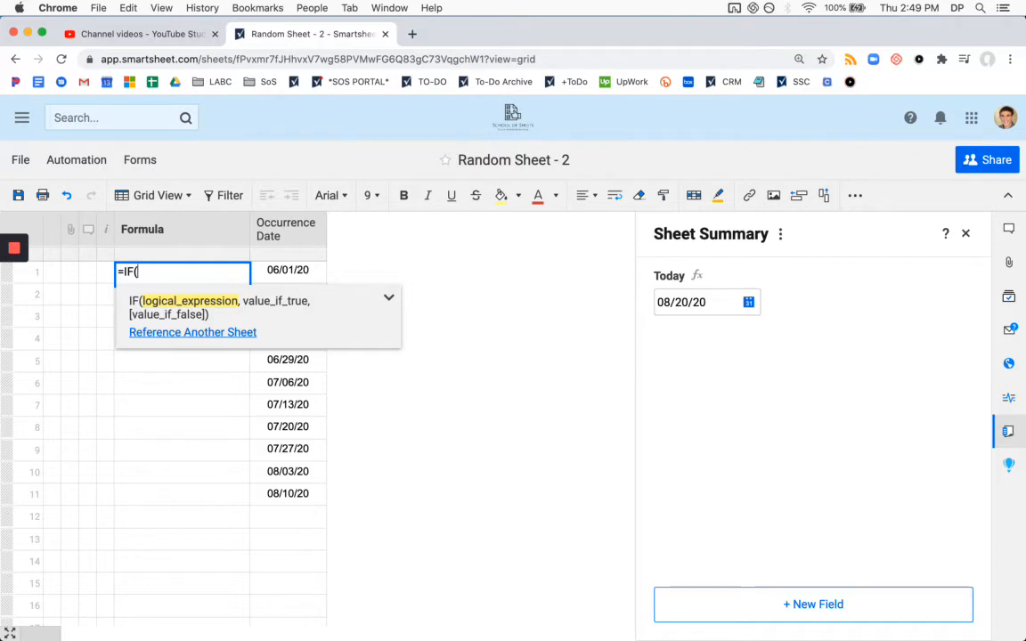
text(MONTH()
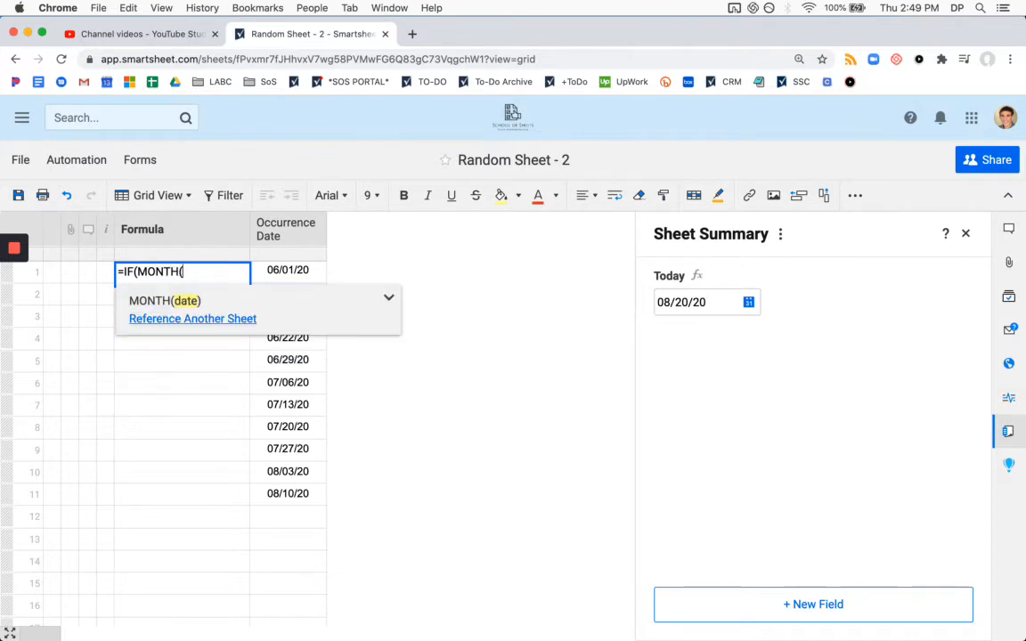
mouse_move(276, 306)
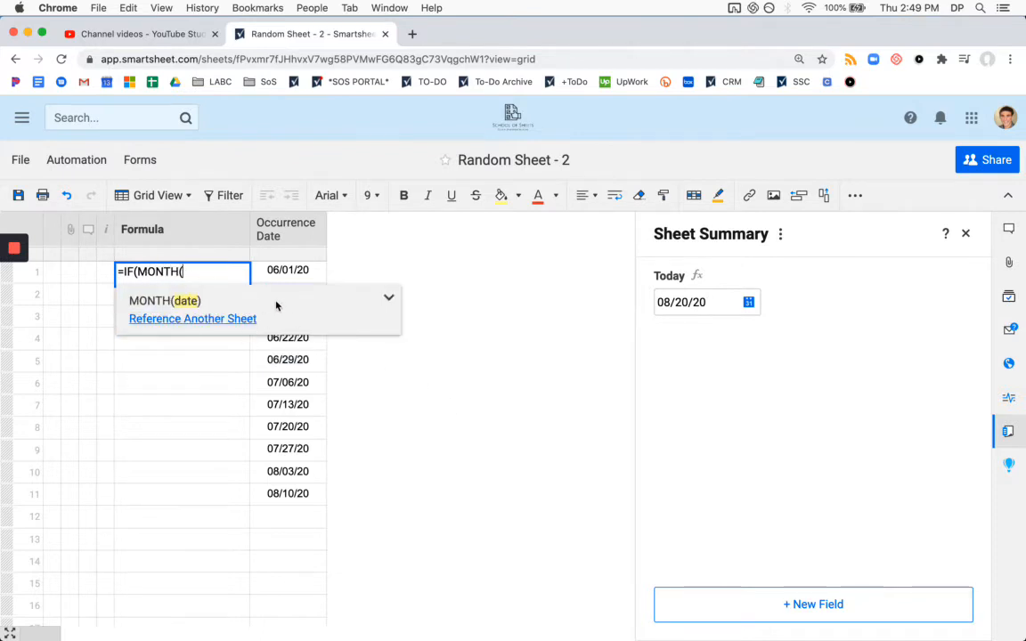
mouse_move(203, 311)
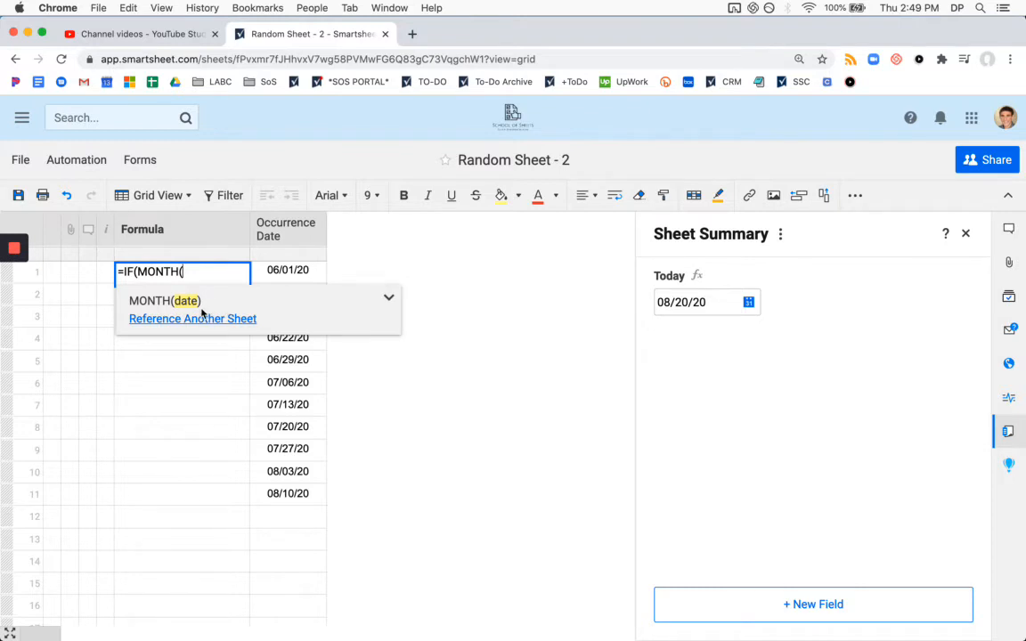
text(toda)
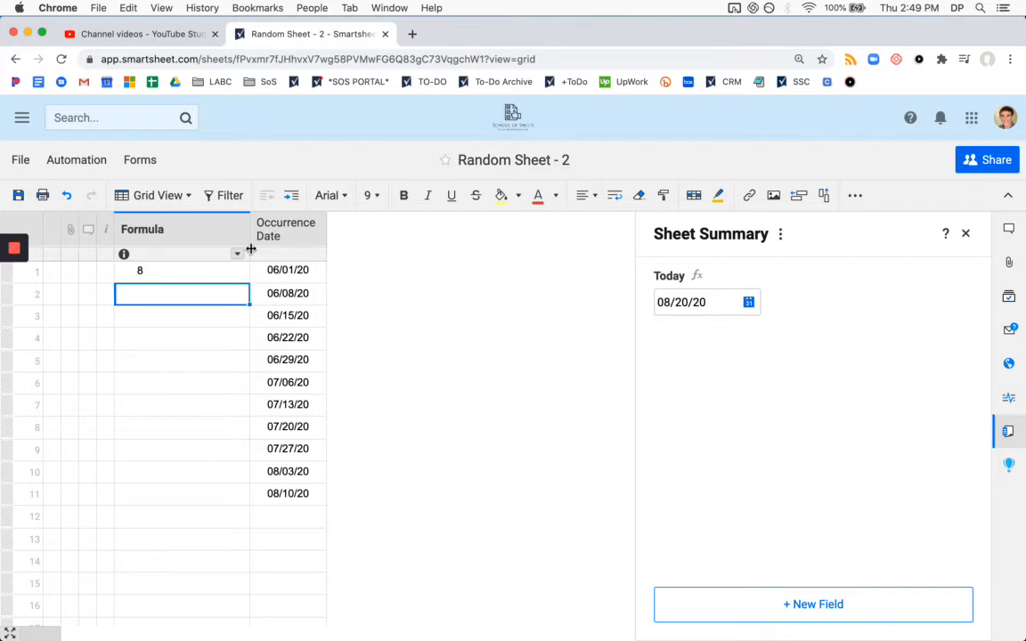
text(=(MONTH(TODAY())))
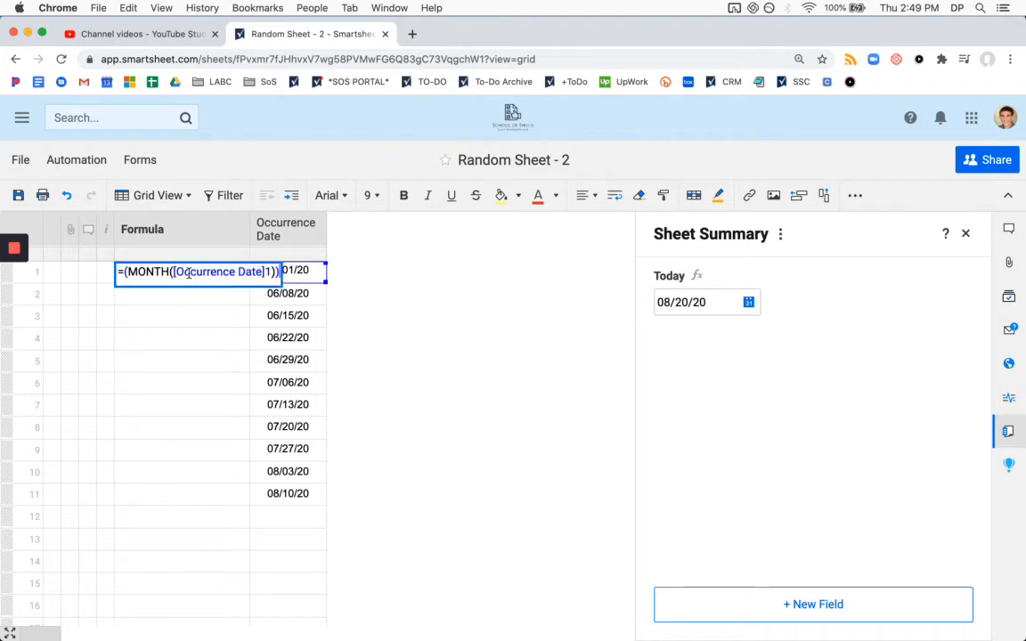
text(=if)
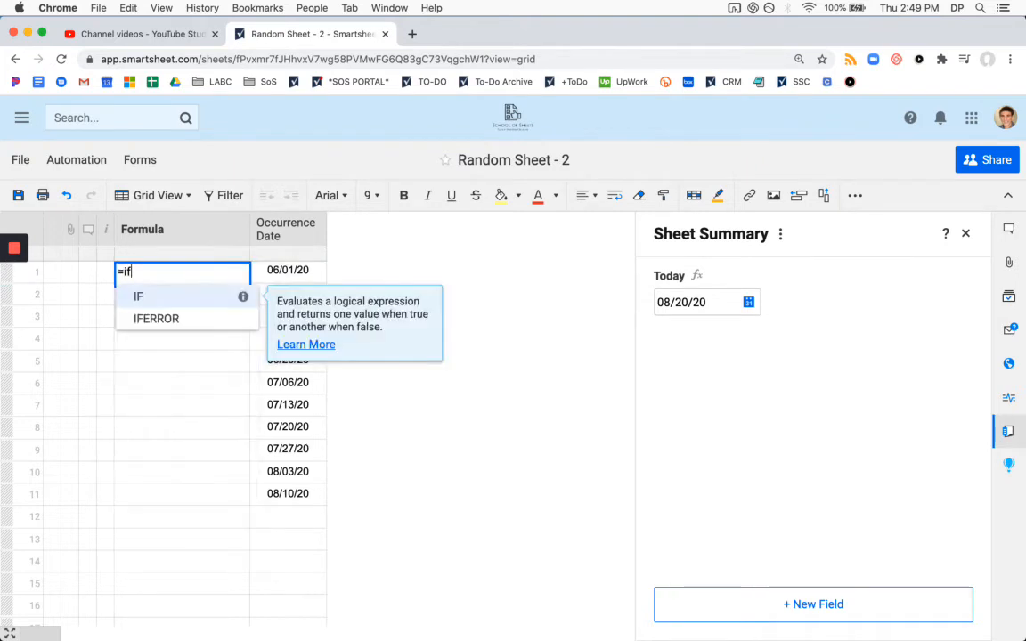
text(IF(MONTH(TODAY()
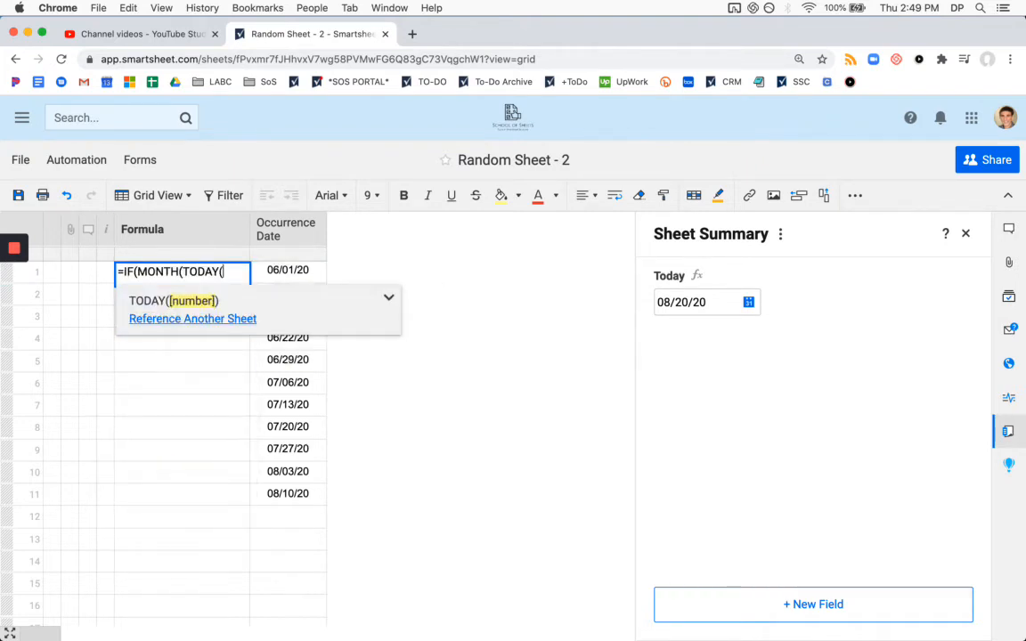
text())
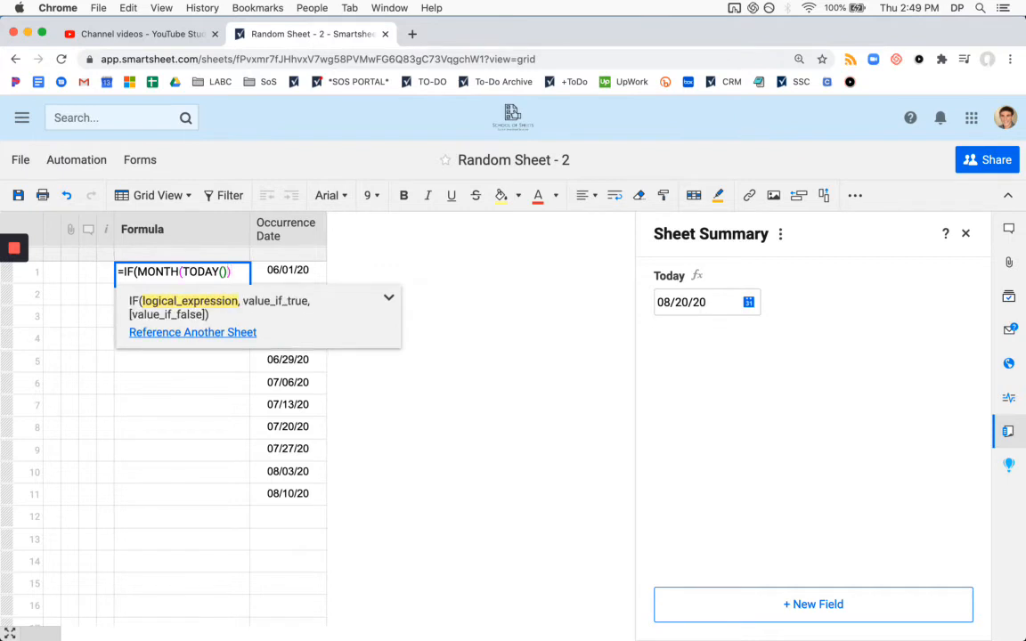
text())
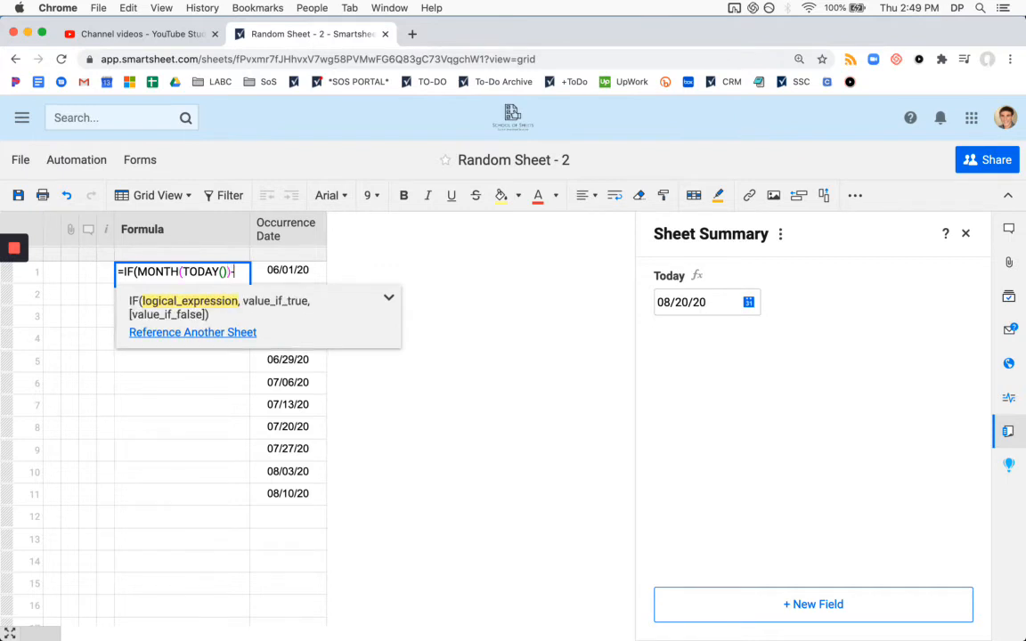
text(-MONTH()
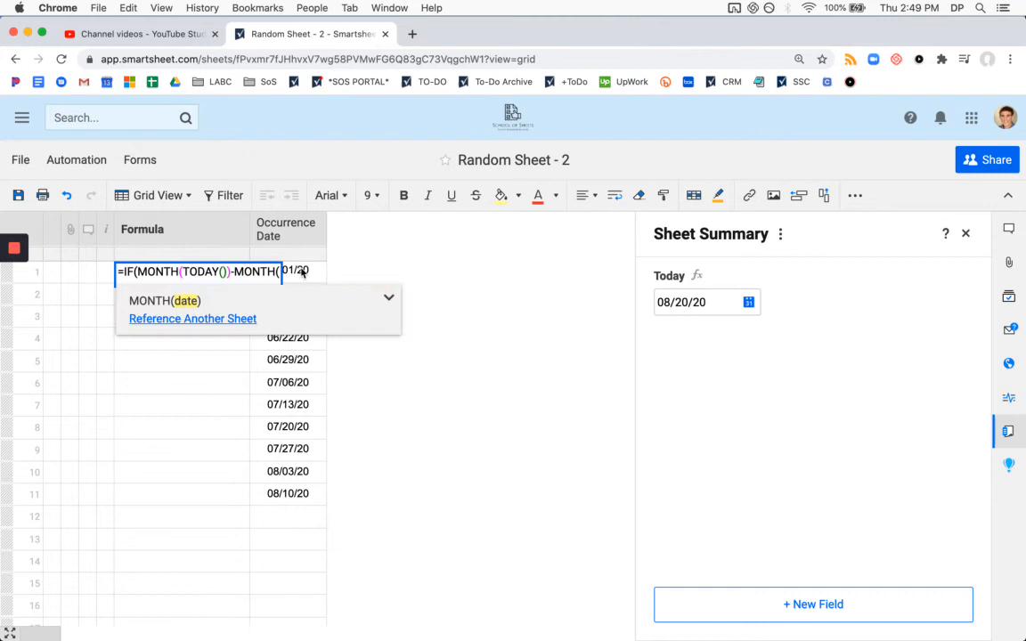
text([Occurrence Date]@row)=1,"Previous Month",)
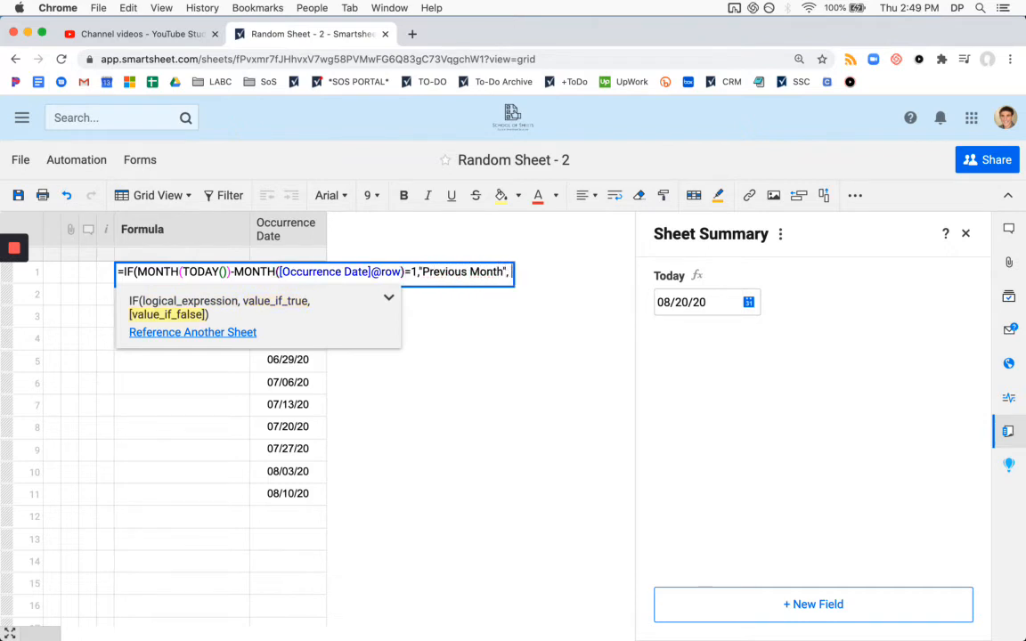
text("-1)
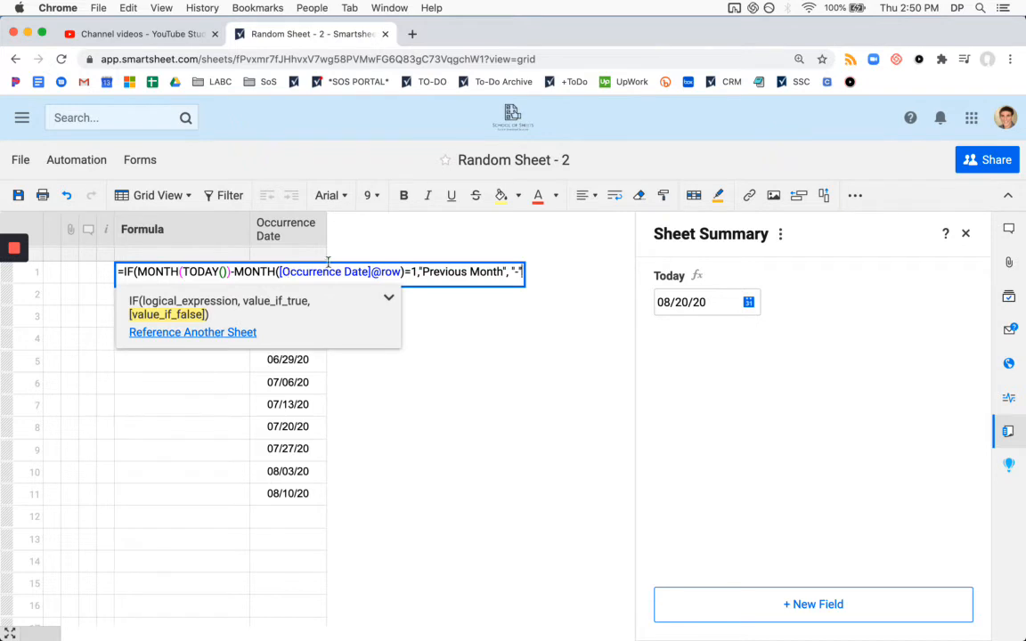
mouse_move(454, 247)
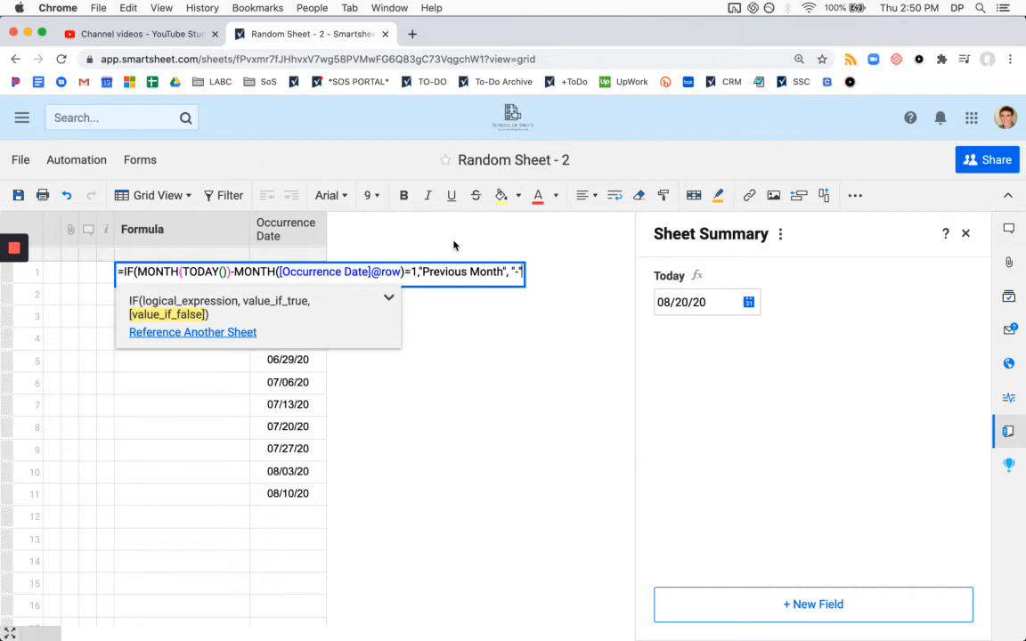
text())
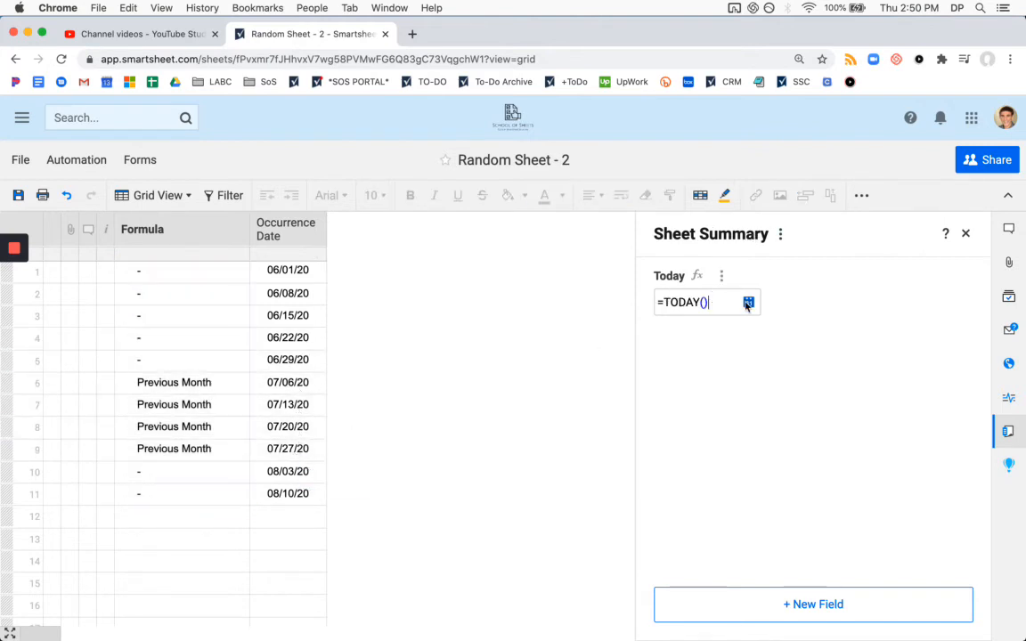
Test the formula with Today set to 07/01/20, then insert a column after Occurrence Date.
click(748, 302)
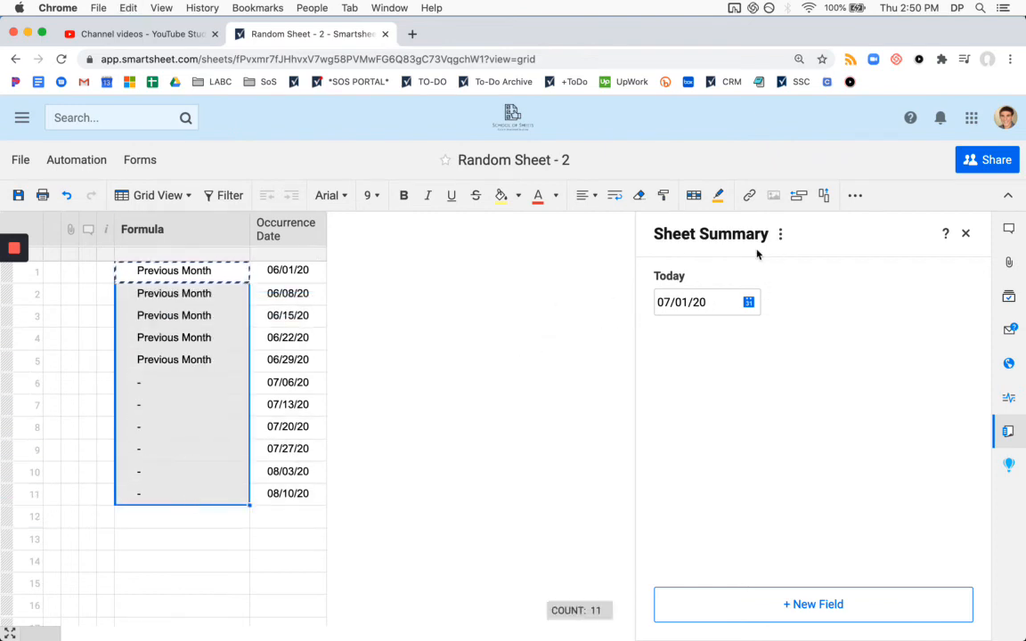
mouse_move(637, 285)
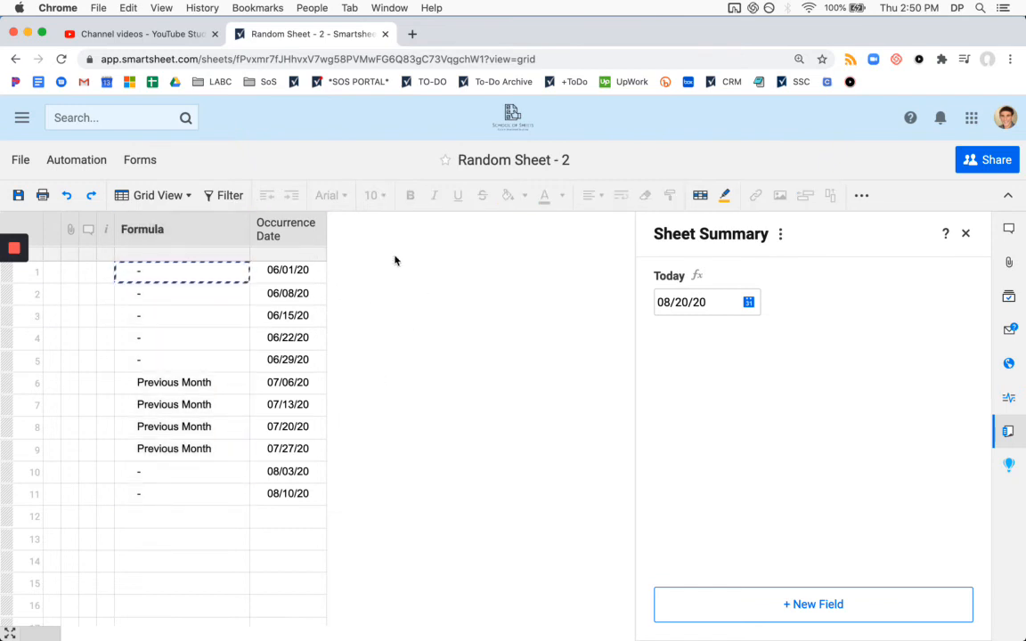
click(287, 229)
text(Previous M)
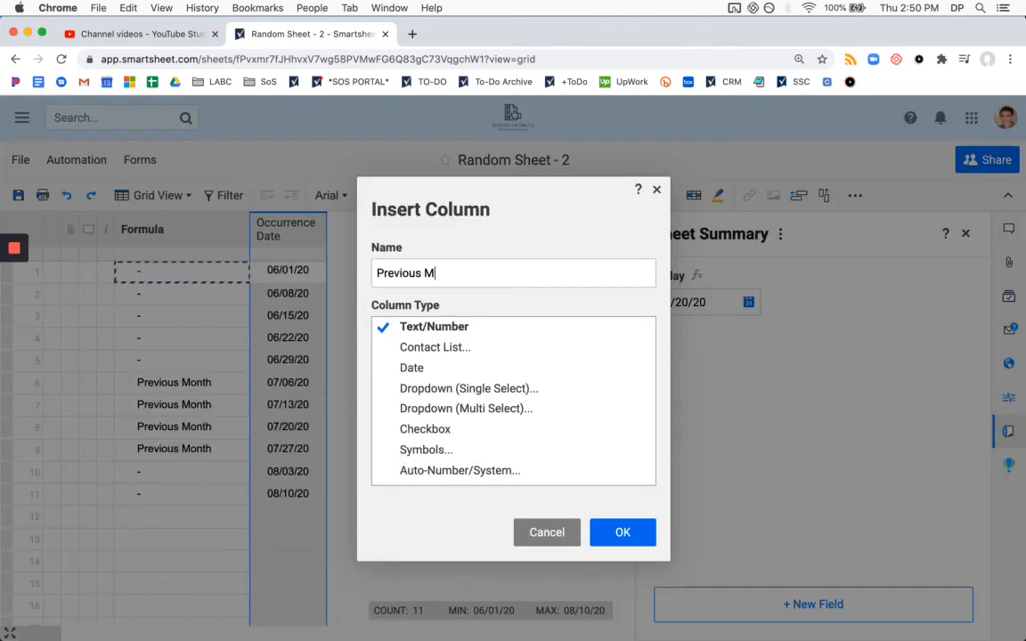
Create the new Previous Month? column as a checkbox column.
click(425, 429)
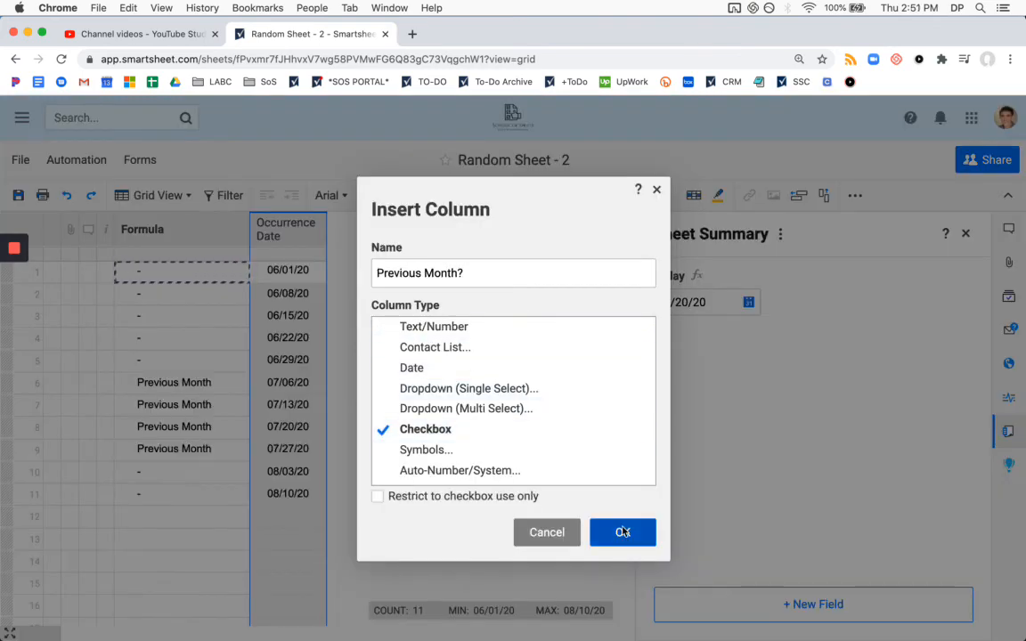
click(623, 531)
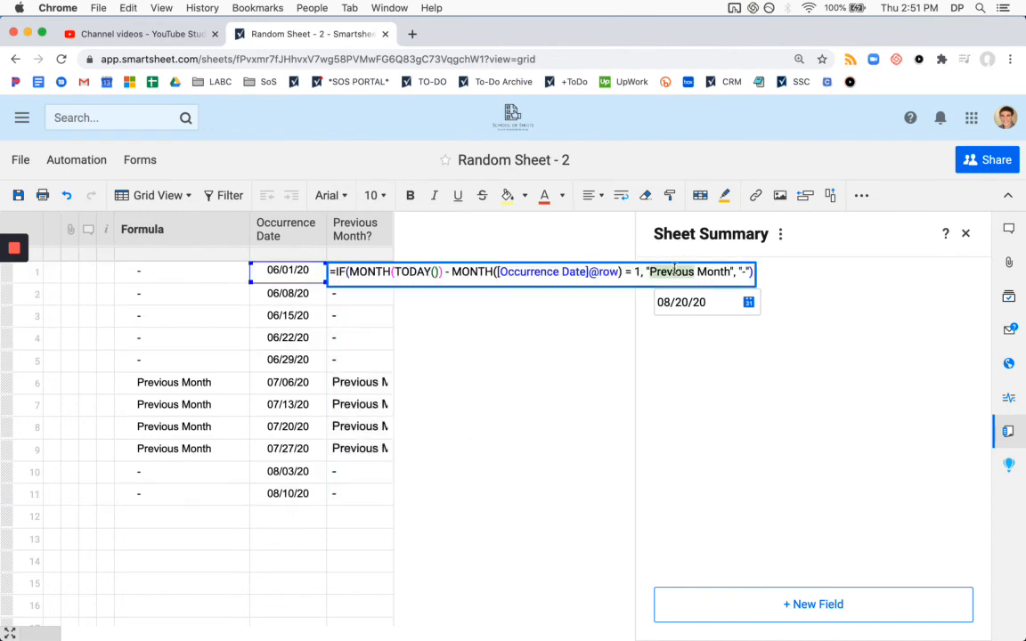
Replace "Previous Month" with 1 so July rows tick, and centre the column.
click(690, 272)
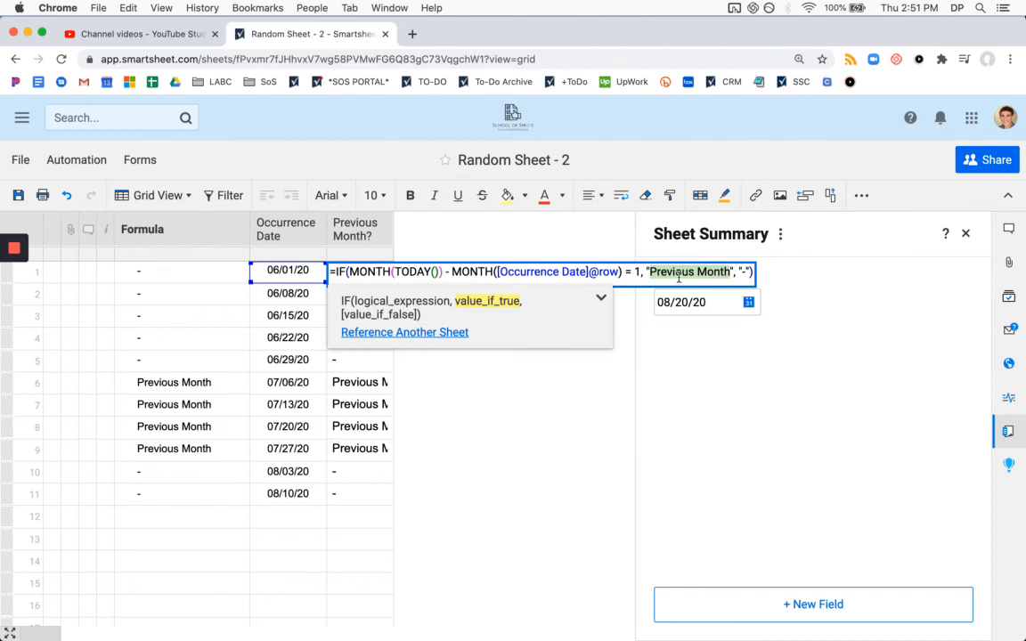
text(1)
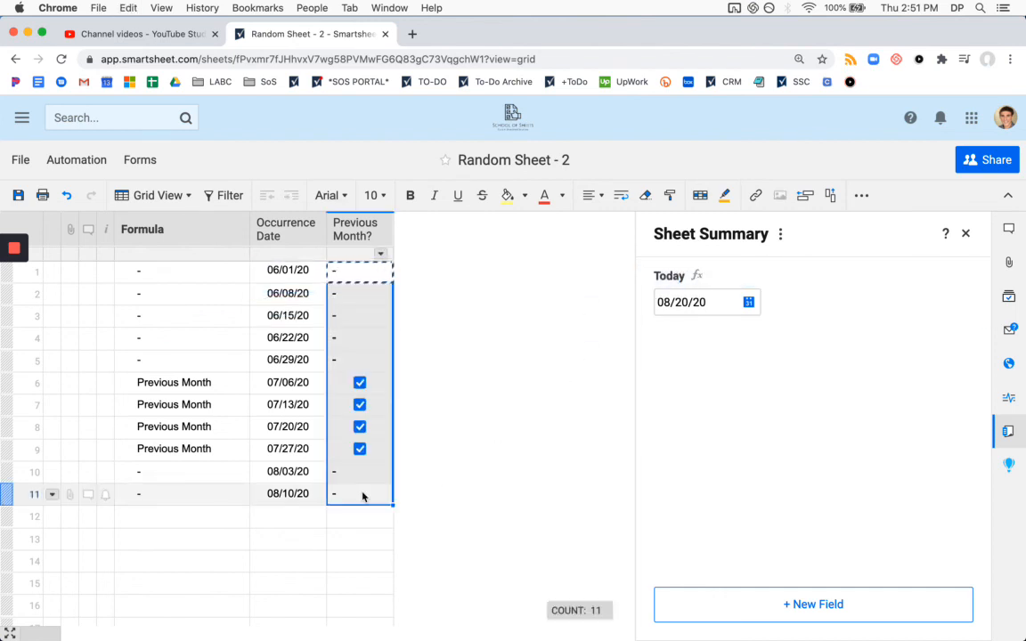
click(591, 195)
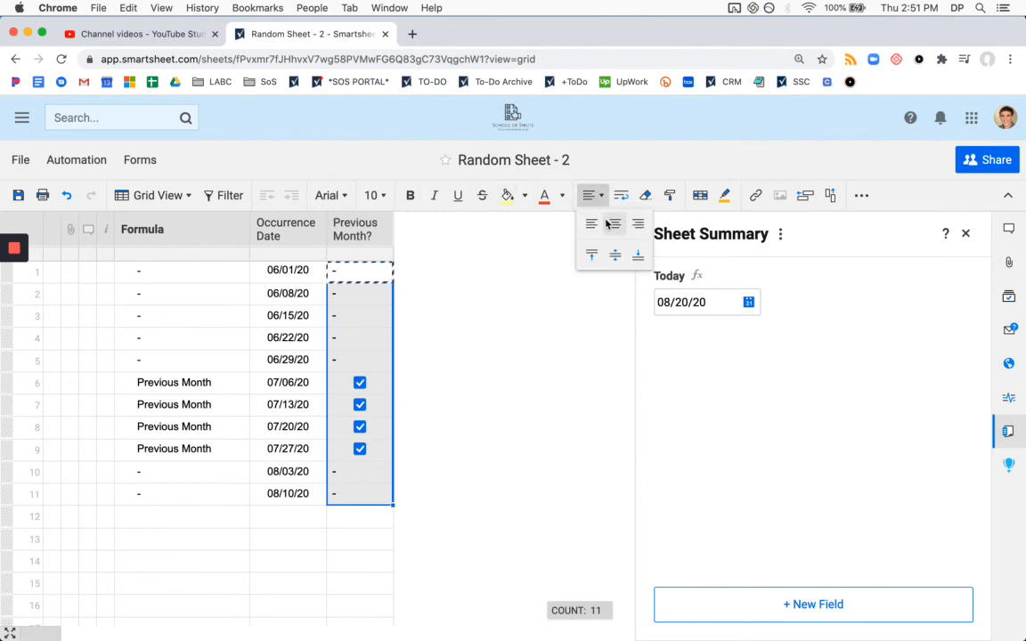
click(182, 229)
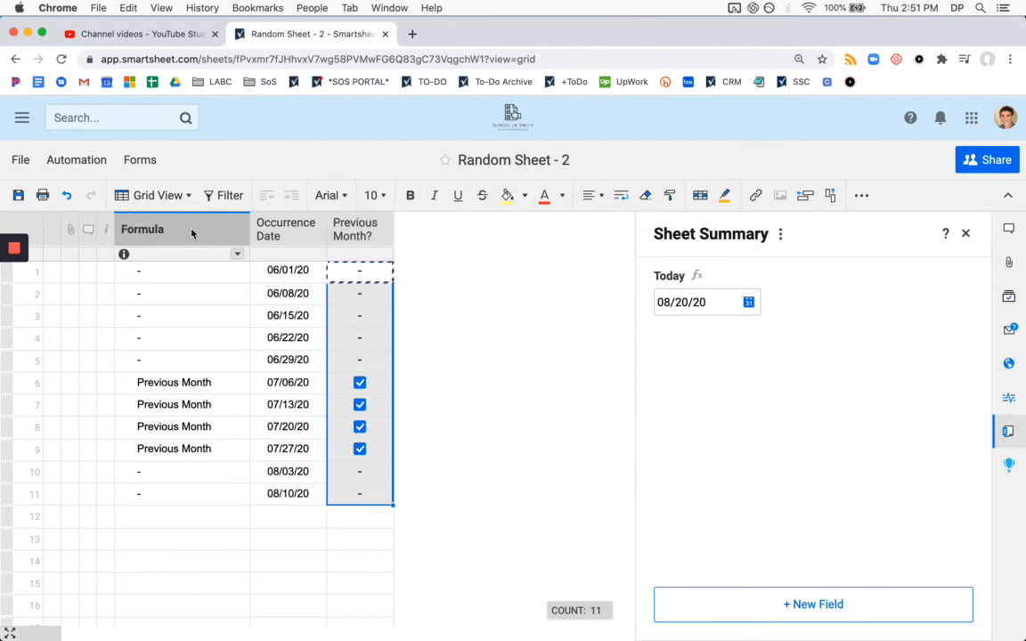
click(414, 466)
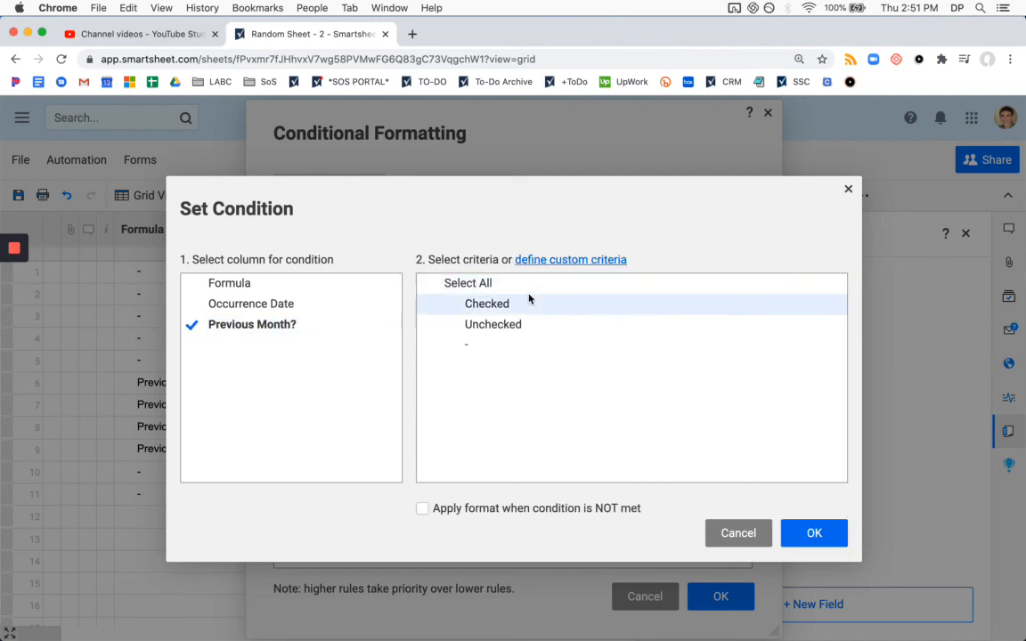
Set the rule condition Previous Month? is Checked and begin choosing the row format.
click(813, 532)
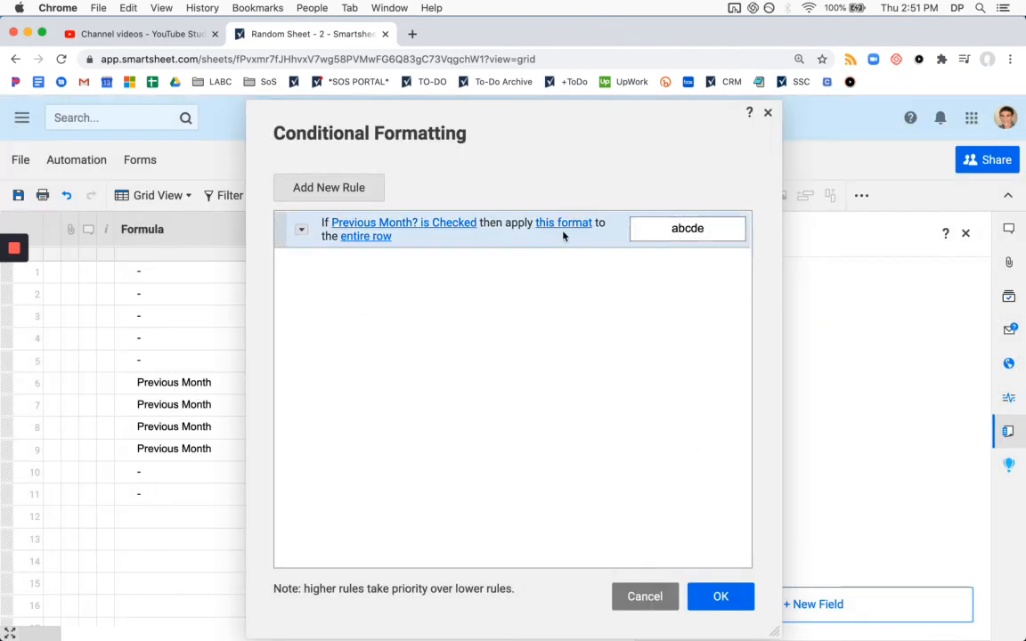
click(563, 223)
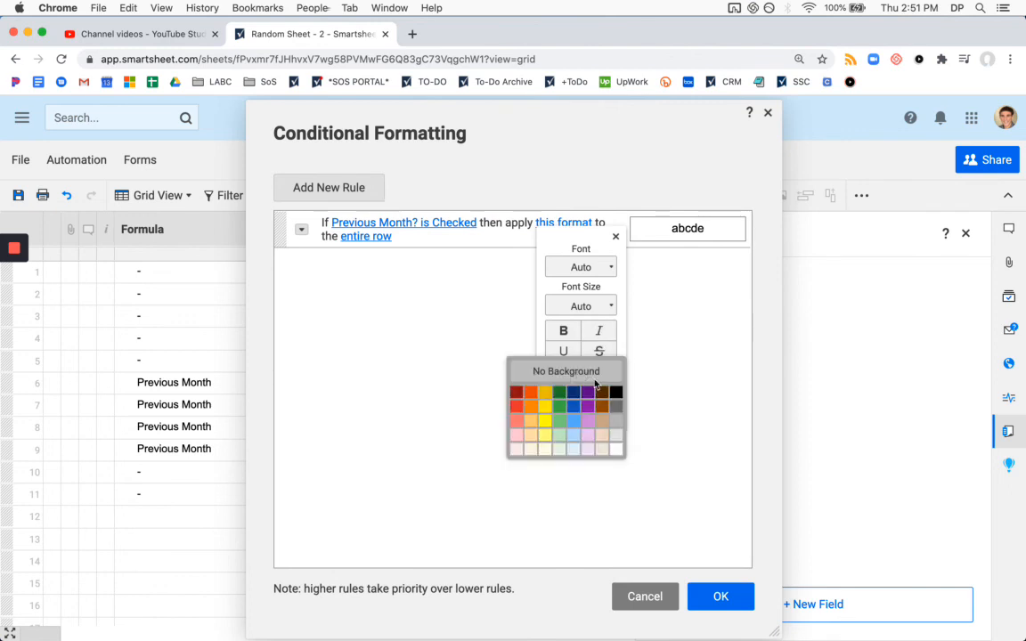